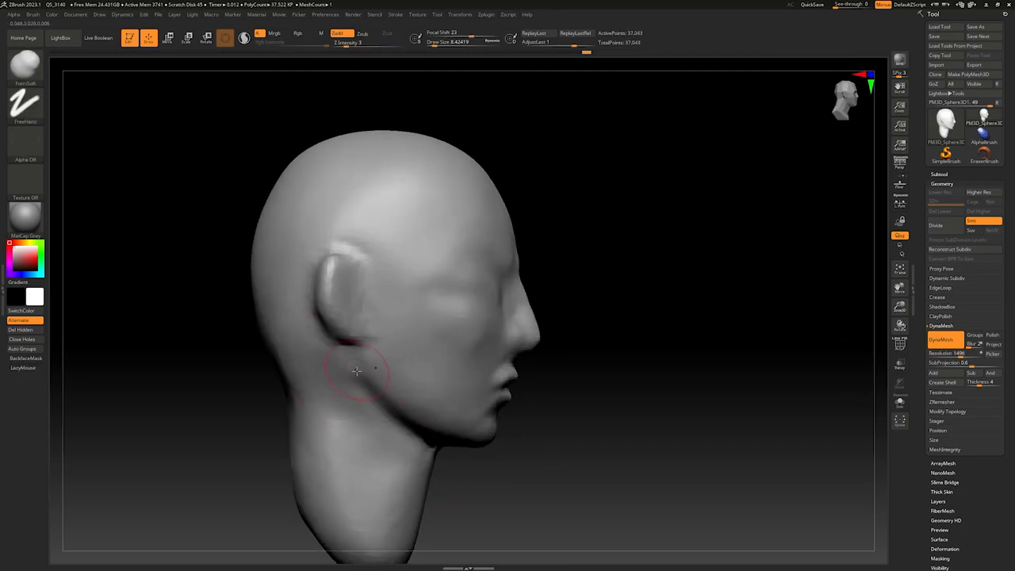
# Step: Shape the jaw below the ear, the eye socket and brow, and the cheek beside the nose
pyautogui.moveTo(357, 371); pyautogui.dragTo(460, 377)
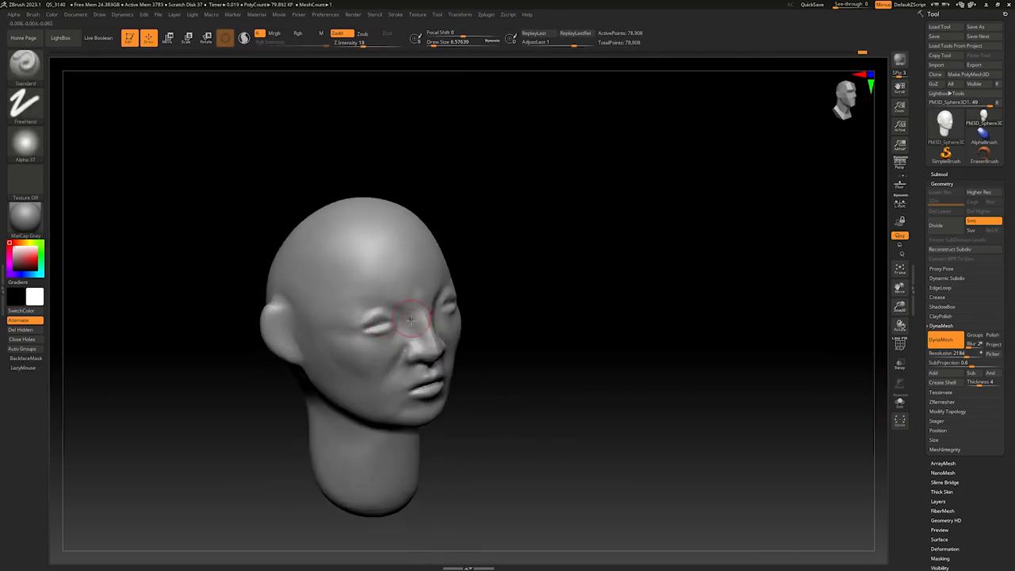
pyautogui.moveTo(412, 318); pyautogui.dragTo(389, 346)
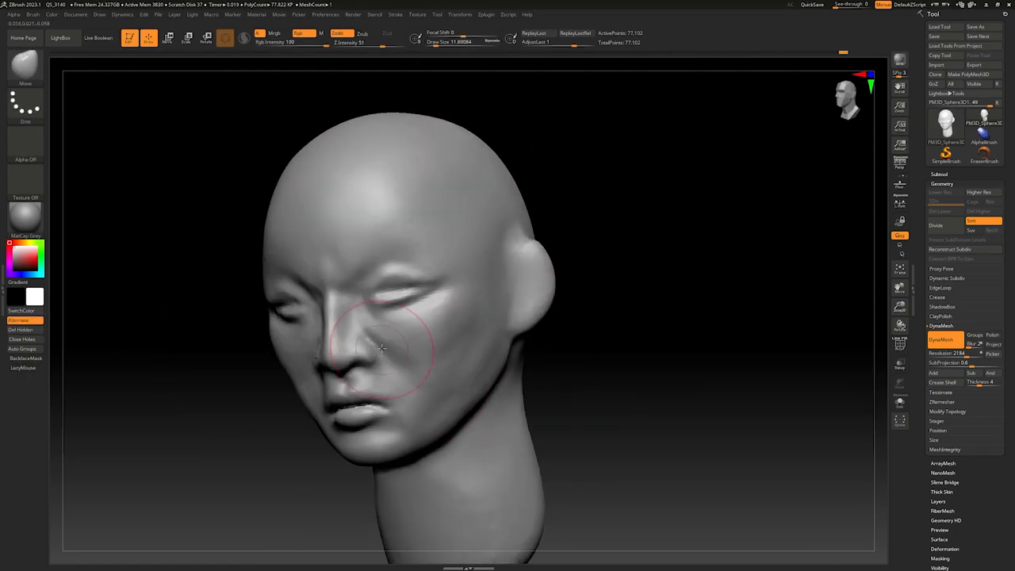
pyautogui.moveTo(384, 350); pyautogui.dragTo(365, 293)
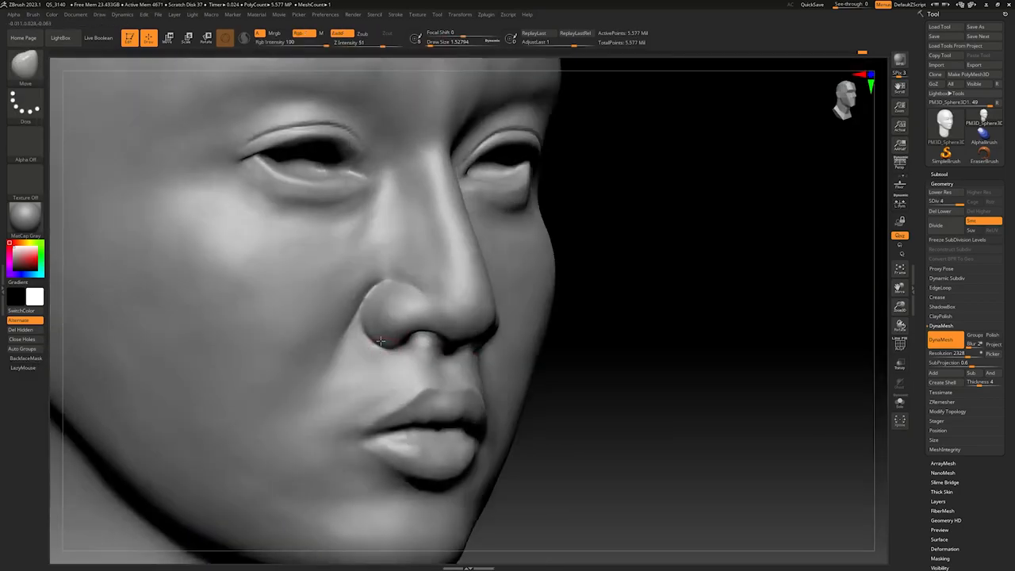
# Step: Refine the nostril, nose tip and upper lip, checking the face straight on
pyautogui.moveTo(381, 341); pyautogui.dragTo(515, 209)
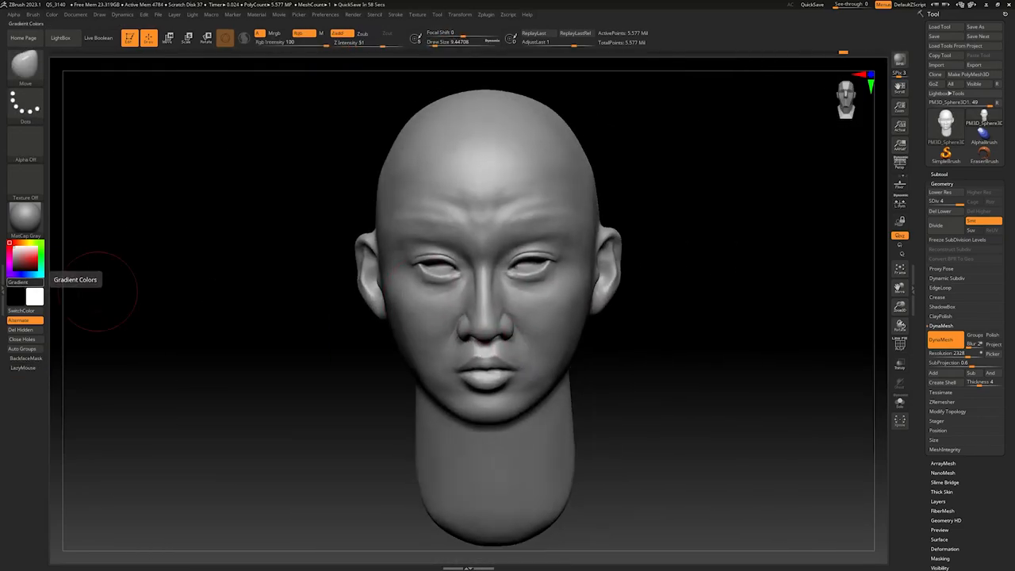
pyautogui.moveTo(476, 318); pyautogui.dragTo(214, 363)
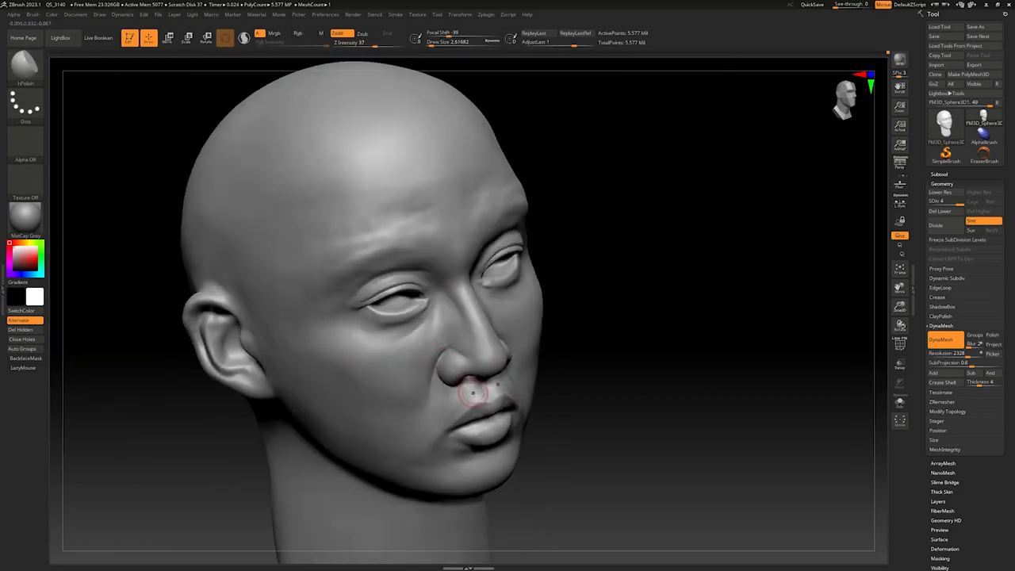
pyautogui.moveTo(475, 393); pyautogui.dragTo(496, 234)
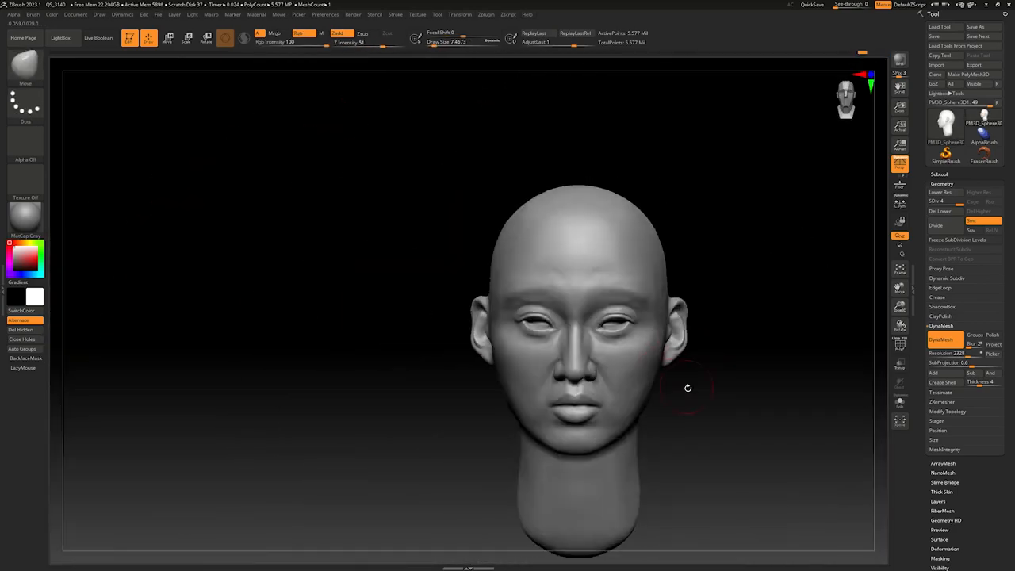
pyautogui.moveTo(689, 388); pyautogui.dragTo(301, 334)
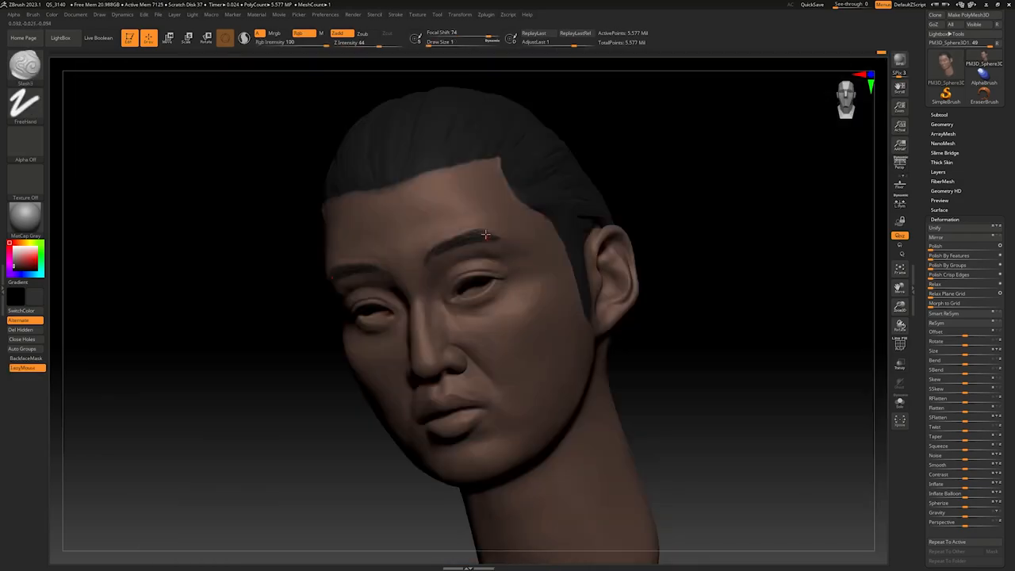
# Step: Carve eyebrow hair detail with the Slash3 brush
pyautogui.moveTo(486, 234); pyautogui.dragTo(474, 297)
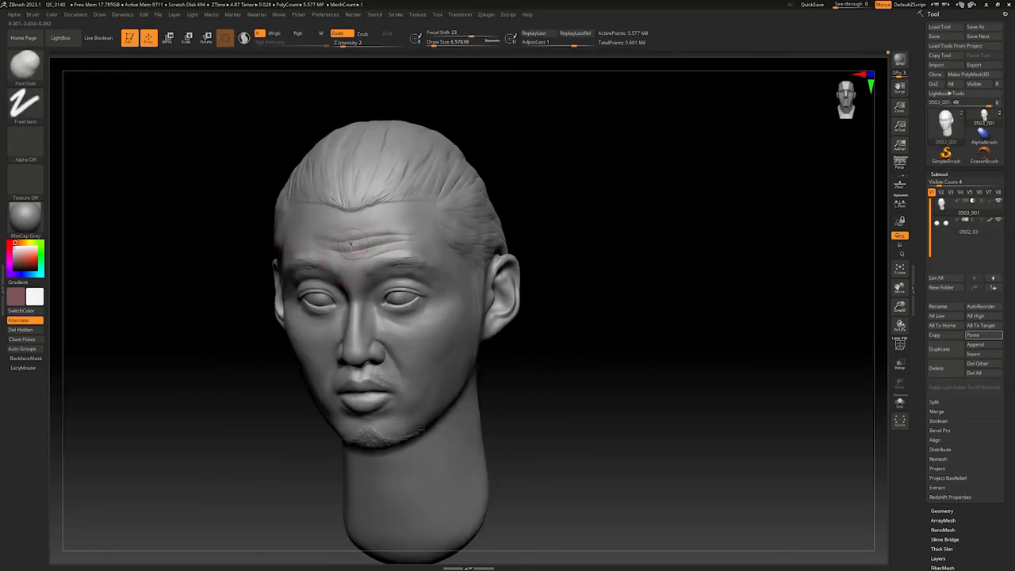
# Step: Sculpt wrinkles across the forehead and stubble around the mouth corner
pyautogui.moveTo(349, 238); pyautogui.dragTo(428, 377)
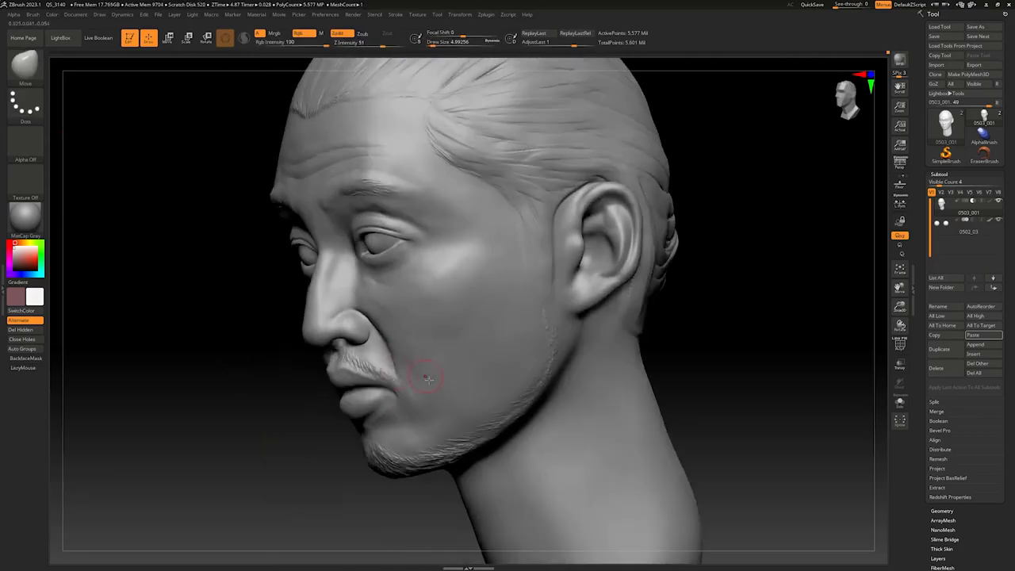
pyautogui.moveTo(428, 381); pyautogui.dragTo(380, 294)
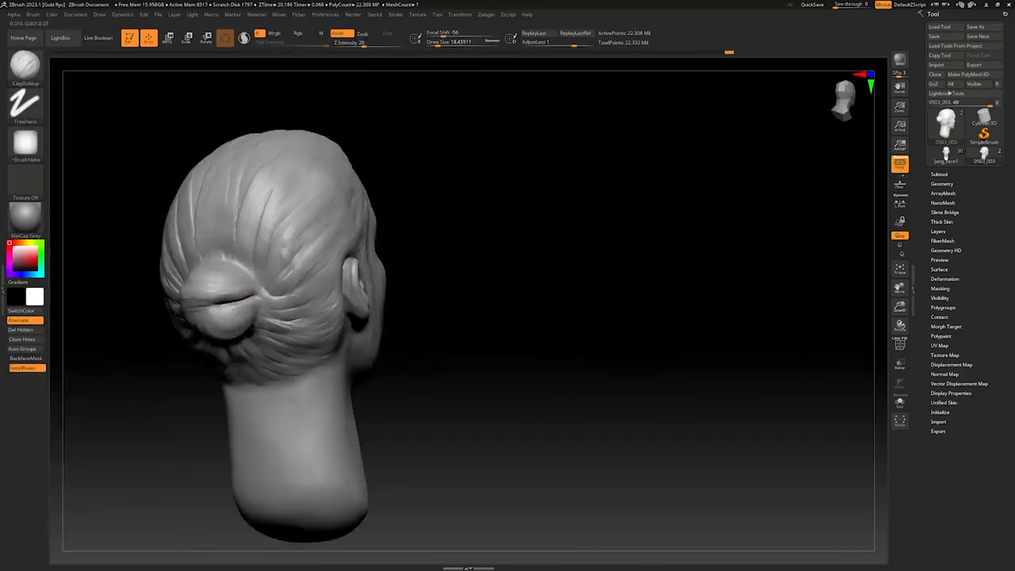
# Step: Carve and darken the bun hair, then give the face the Jangleesu_001 material in Blender
pyautogui.moveTo(277, 318); pyautogui.dragTo(203, 281)
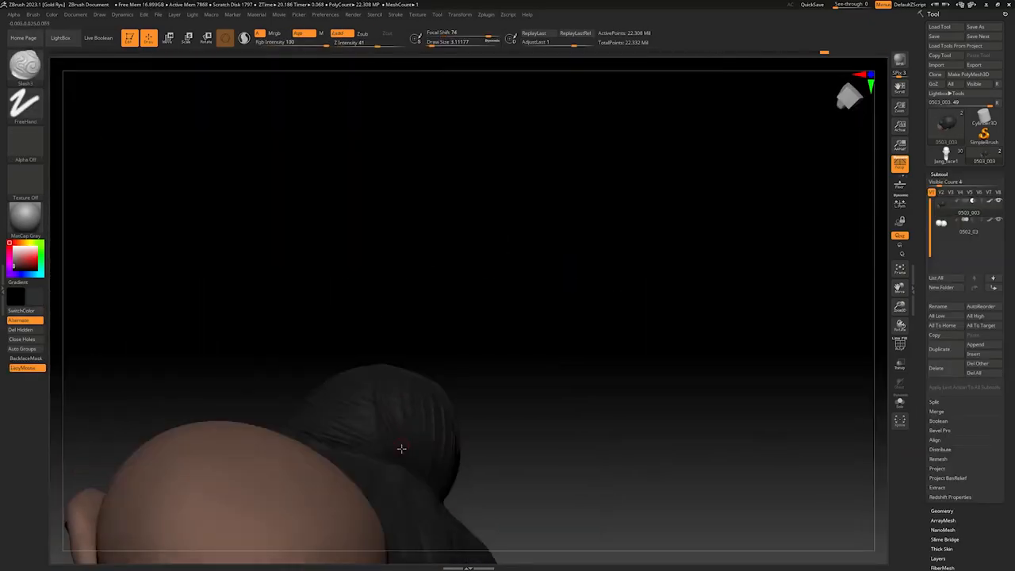
pyautogui.moveTo(401, 450); pyautogui.dragTo(209, 349)
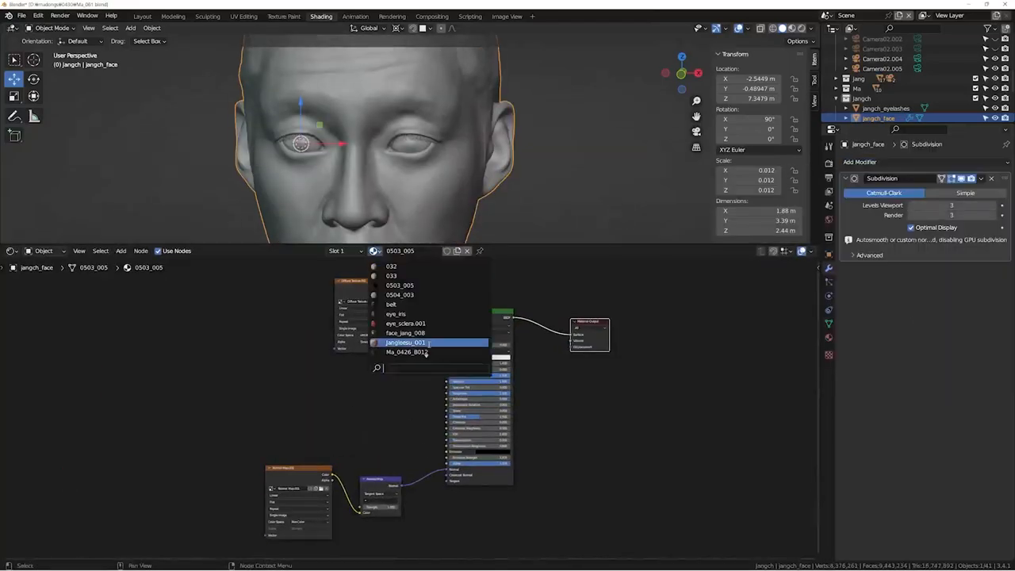
pyautogui.click(406, 342)
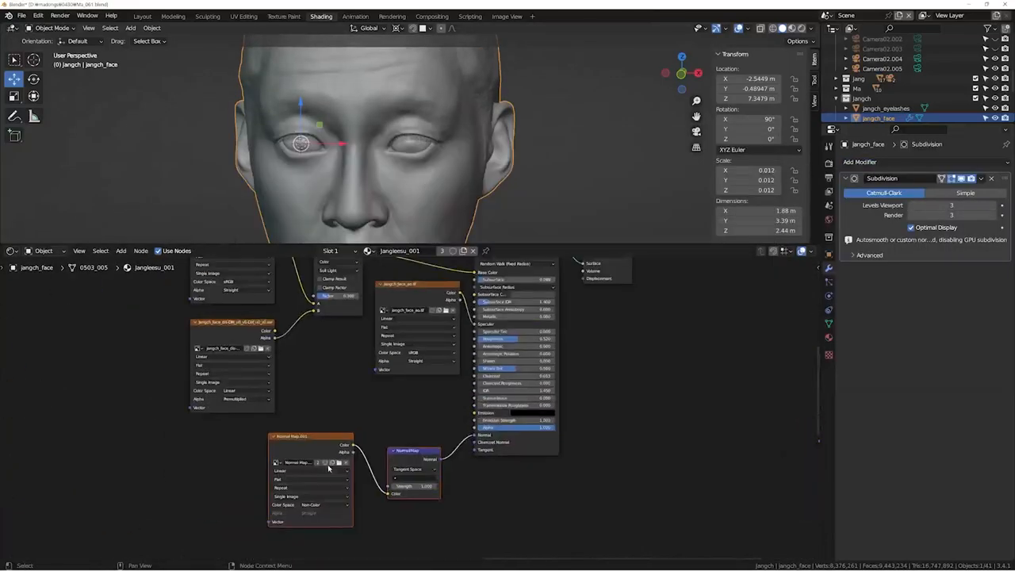
pyautogui.click(887, 108)
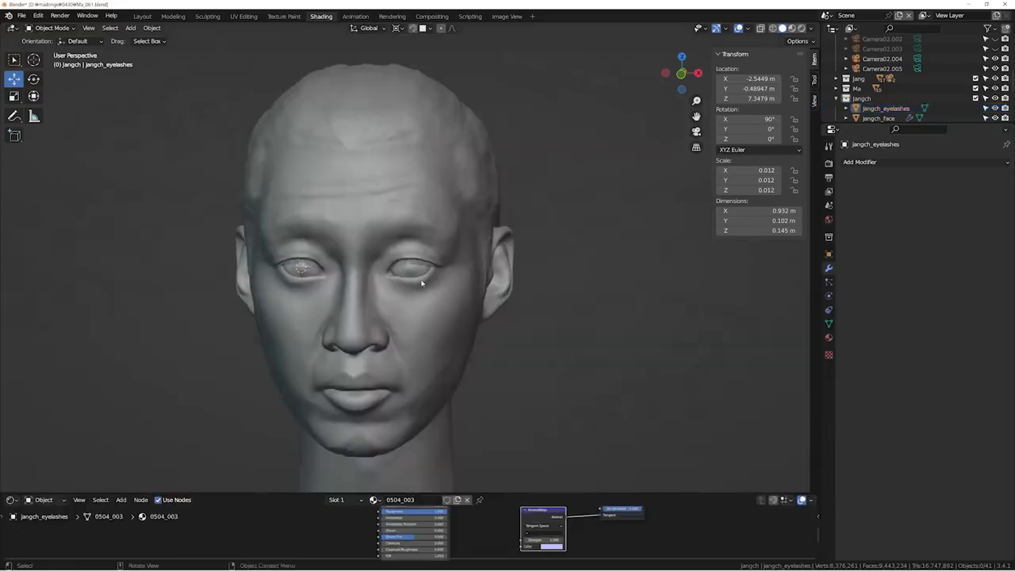